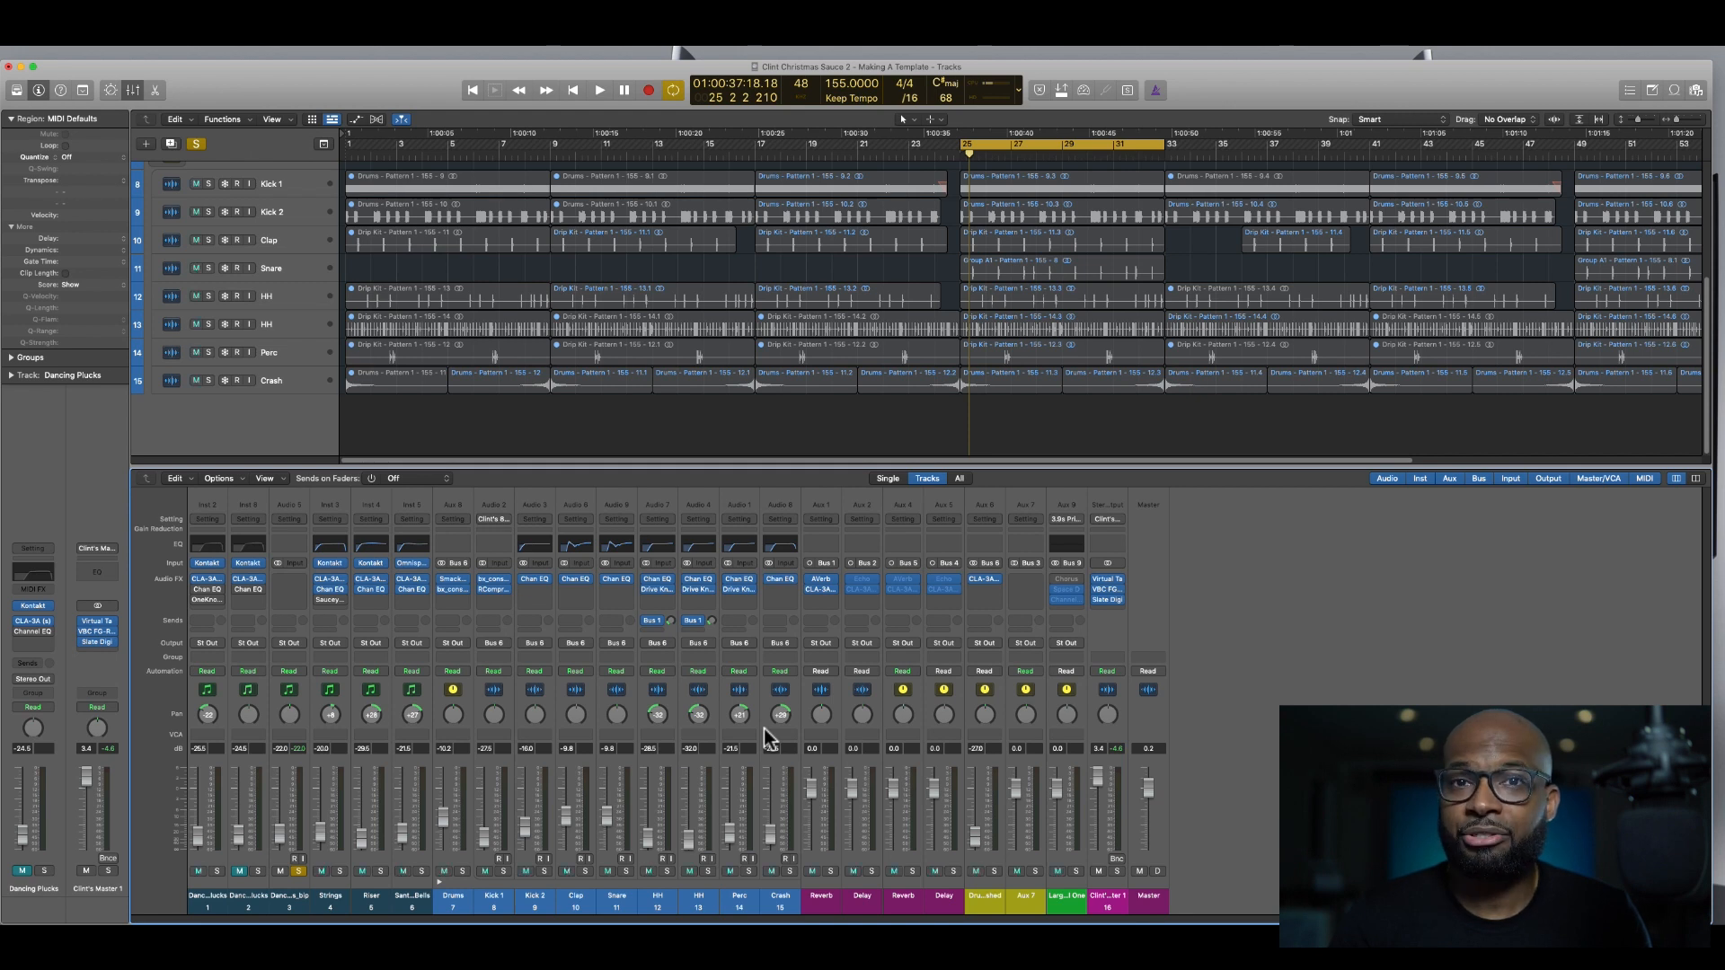
{"action": "mouse_move", "coordinate": [396, 620]}
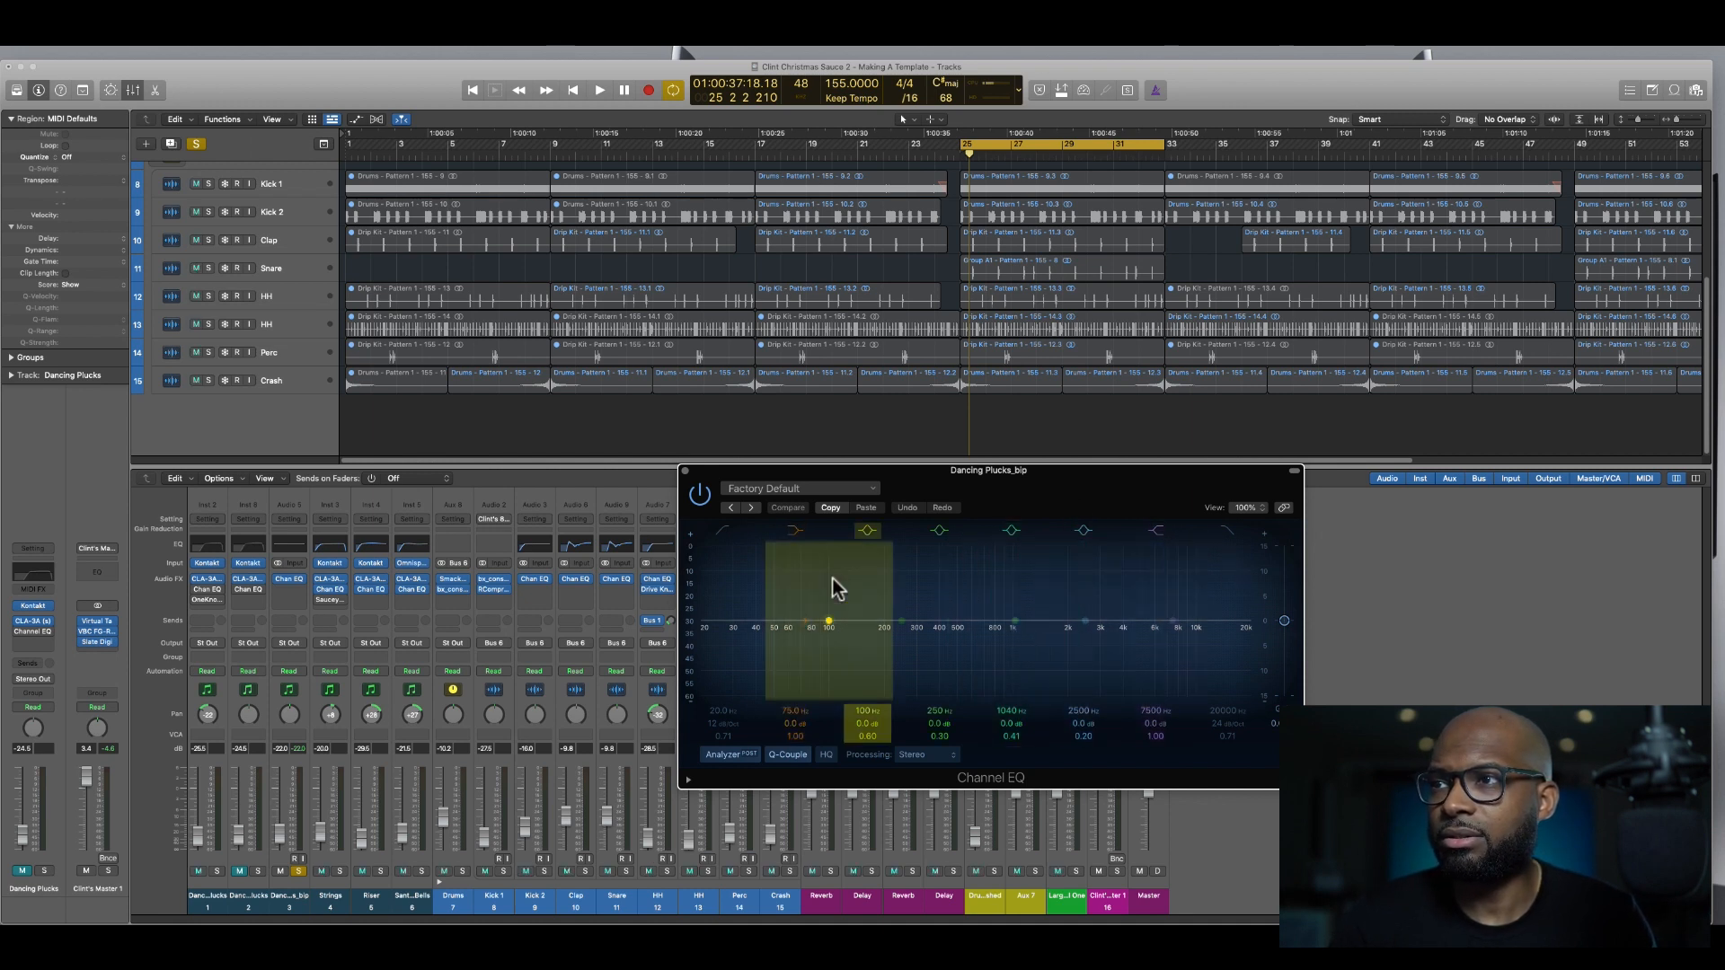
Play the track with the analyzer on and move the low shelf band to about 78 Hz
{"action": "left_click", "coordinate": [600, 90]}
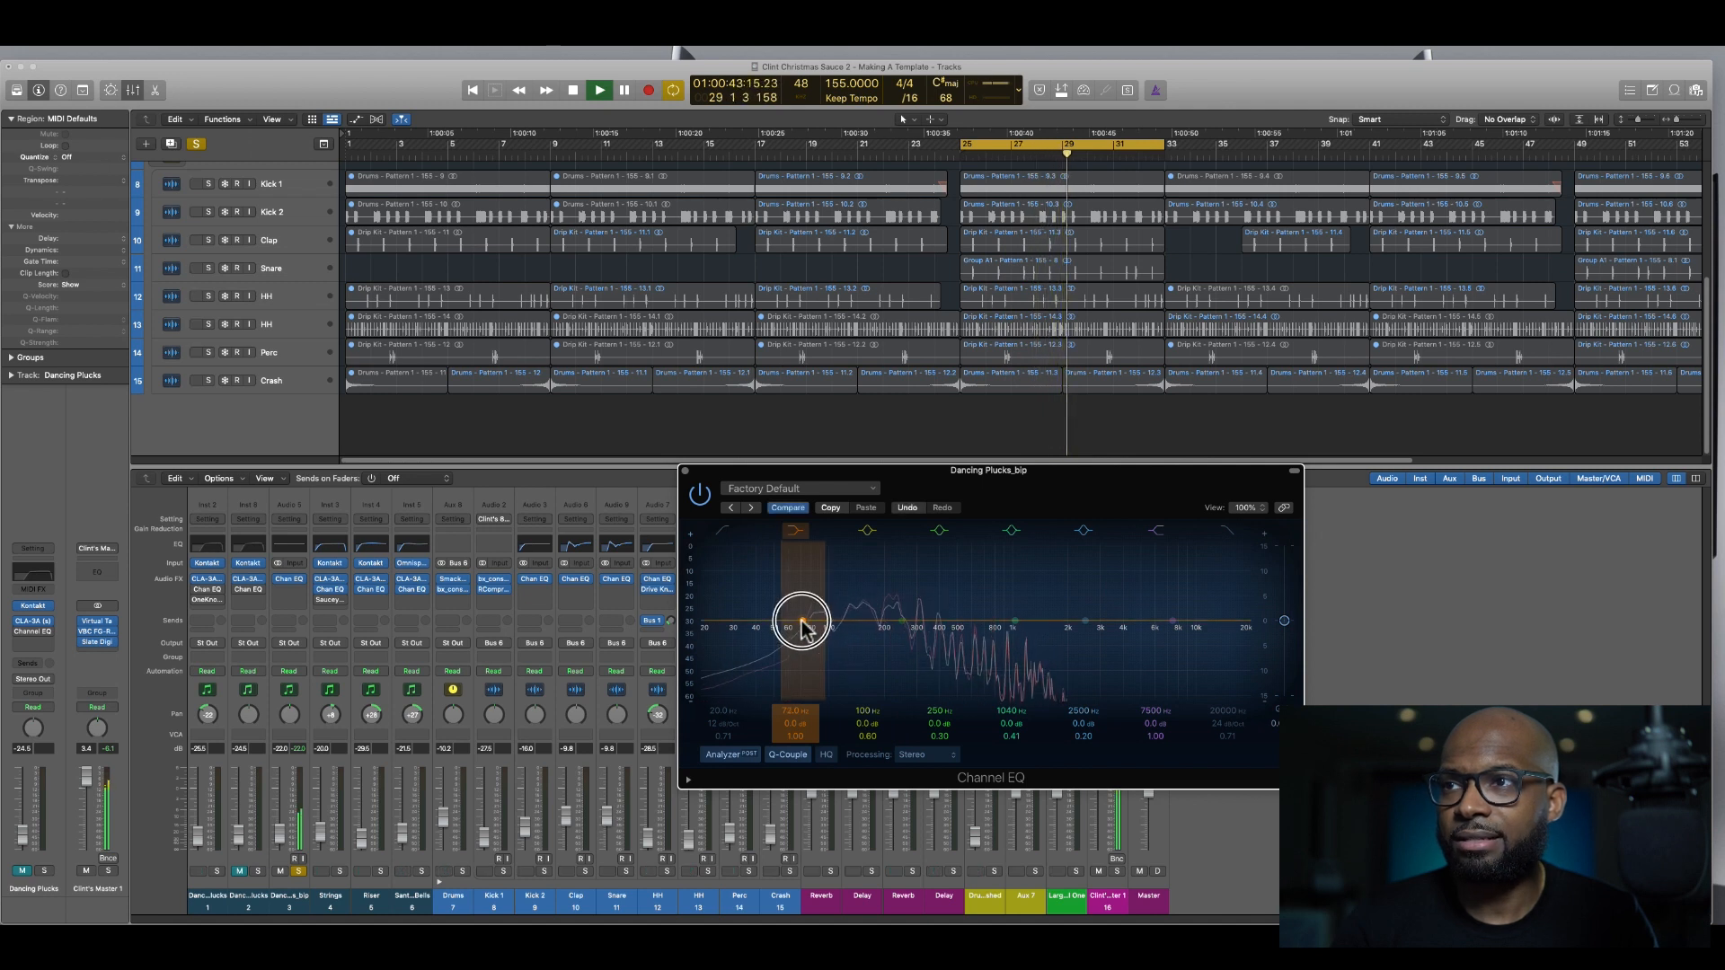
{"action": "left_click_drag", "start_coordinate": [801, 619], "coordinate": [785, 619]}
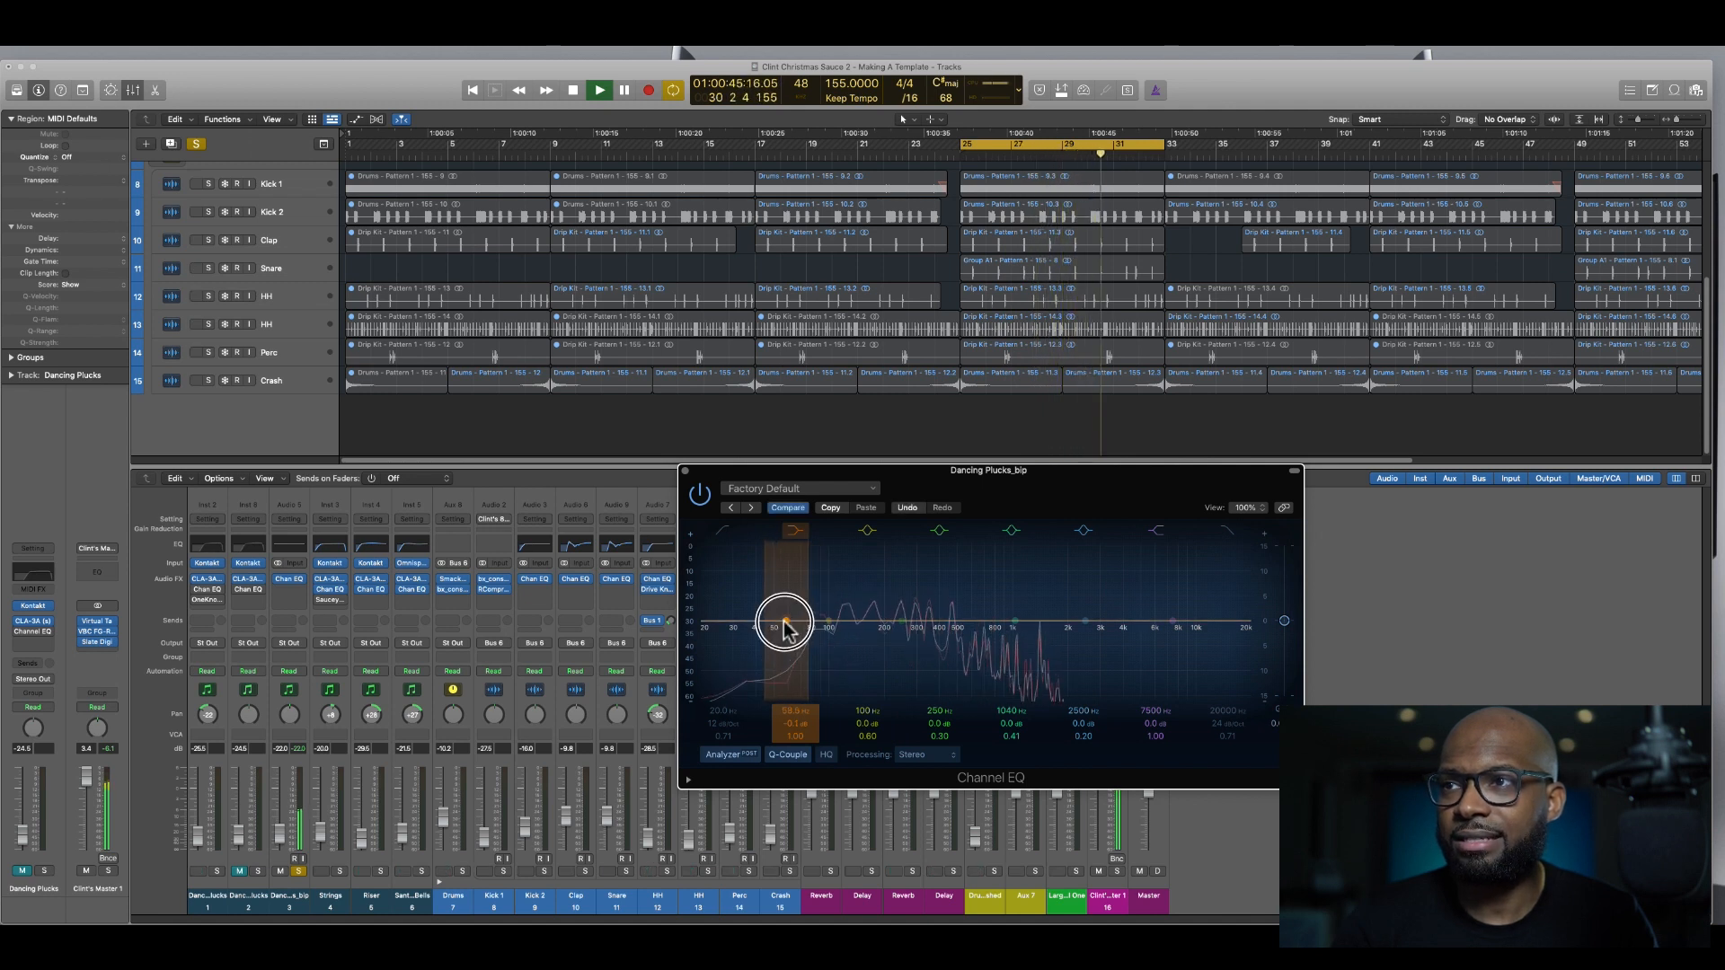
{"action": "left_click_drag", "start_coordinate": [787, 622], "coordinate": [806, 622]}
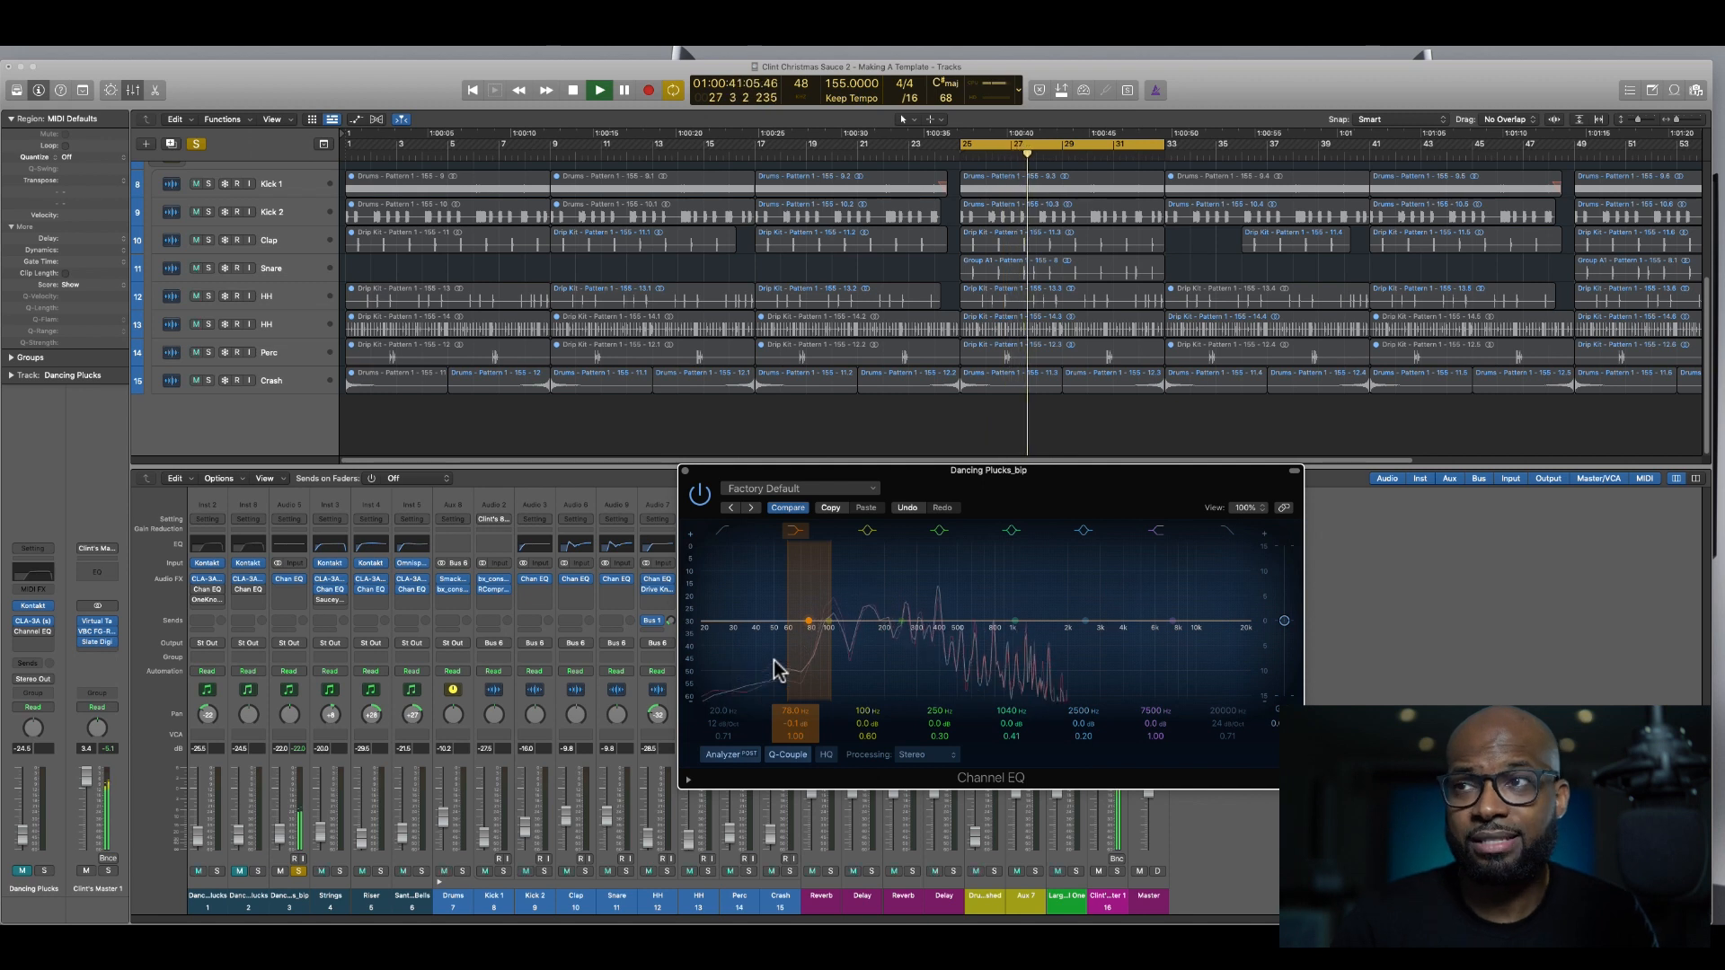
{"action": "left_click", "coordinate": [571, 90]}
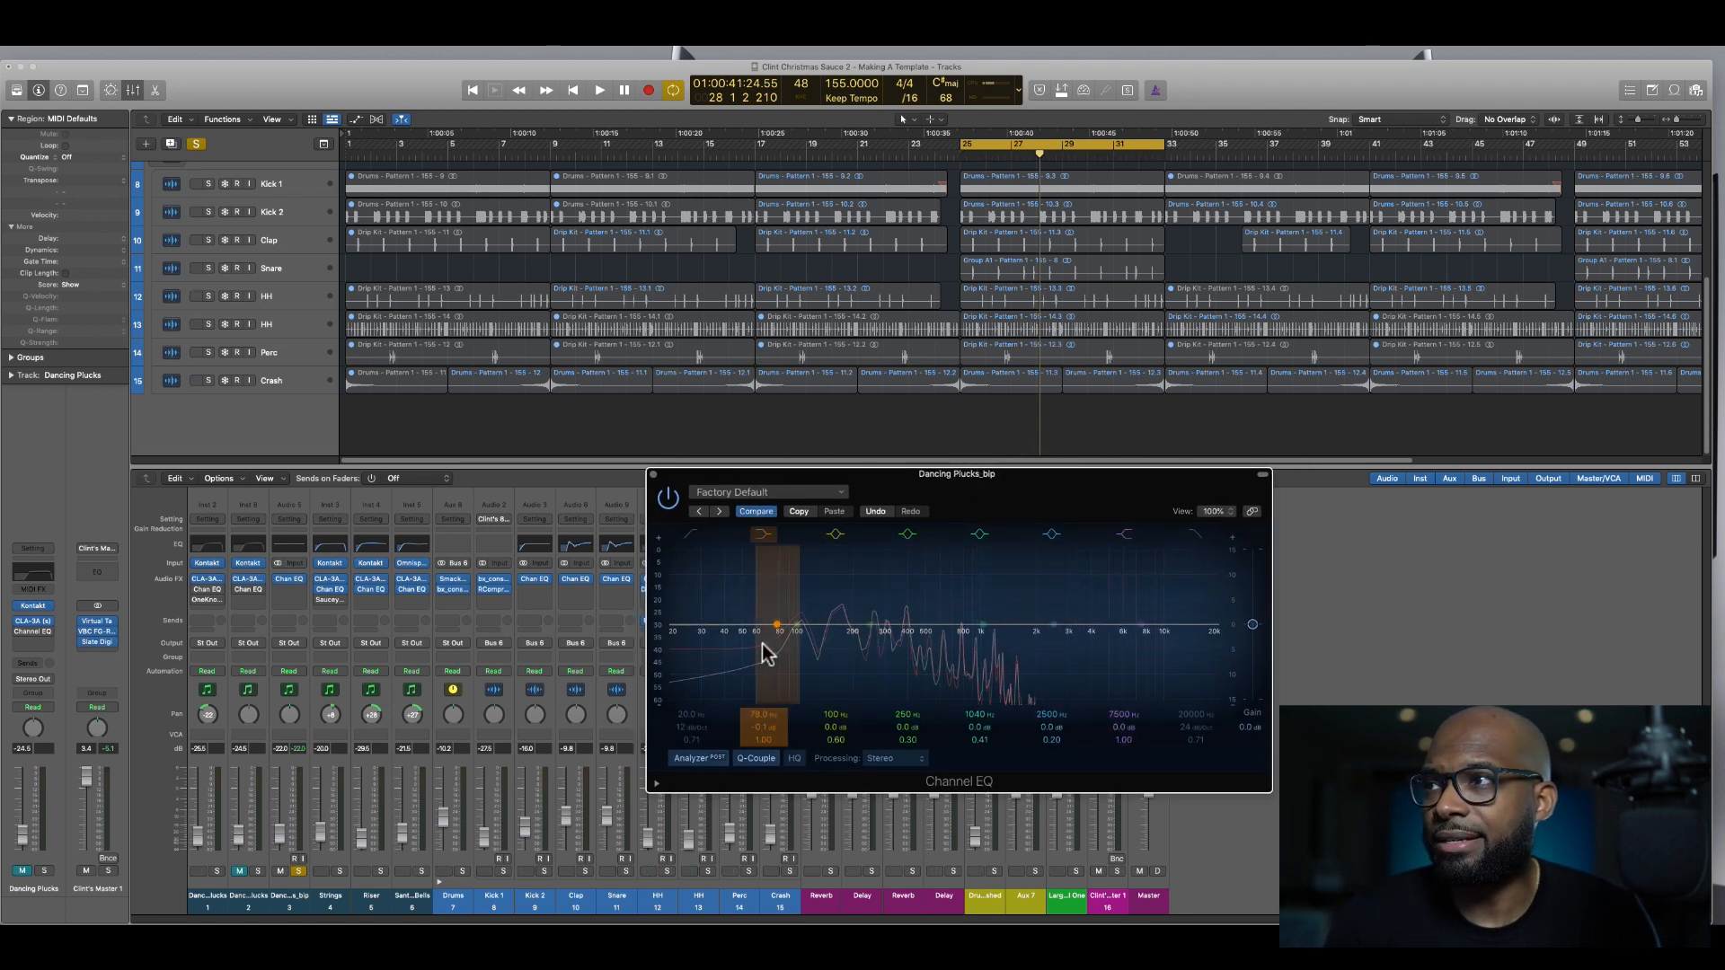
Enlarge the Channel EQ view to 200%, then set it back to 100%
{"action": "left_click", "coordinate": [1213, 510]}
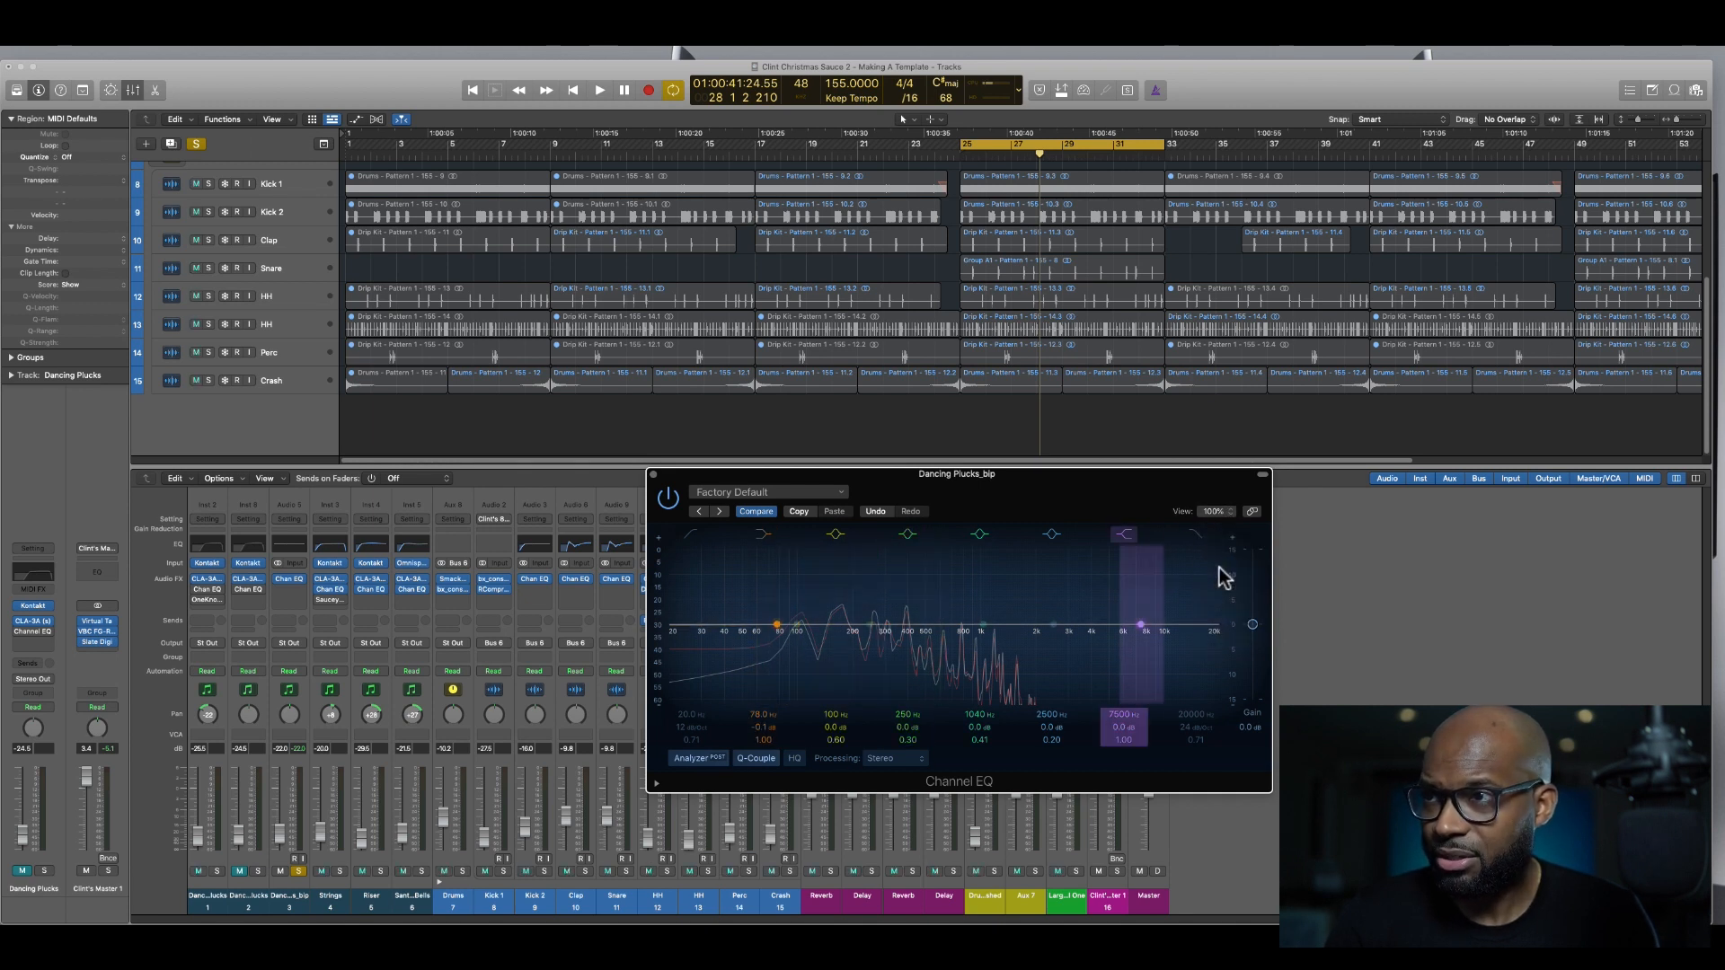
{"action": "left_click", "coordinate": [1215, 510]}
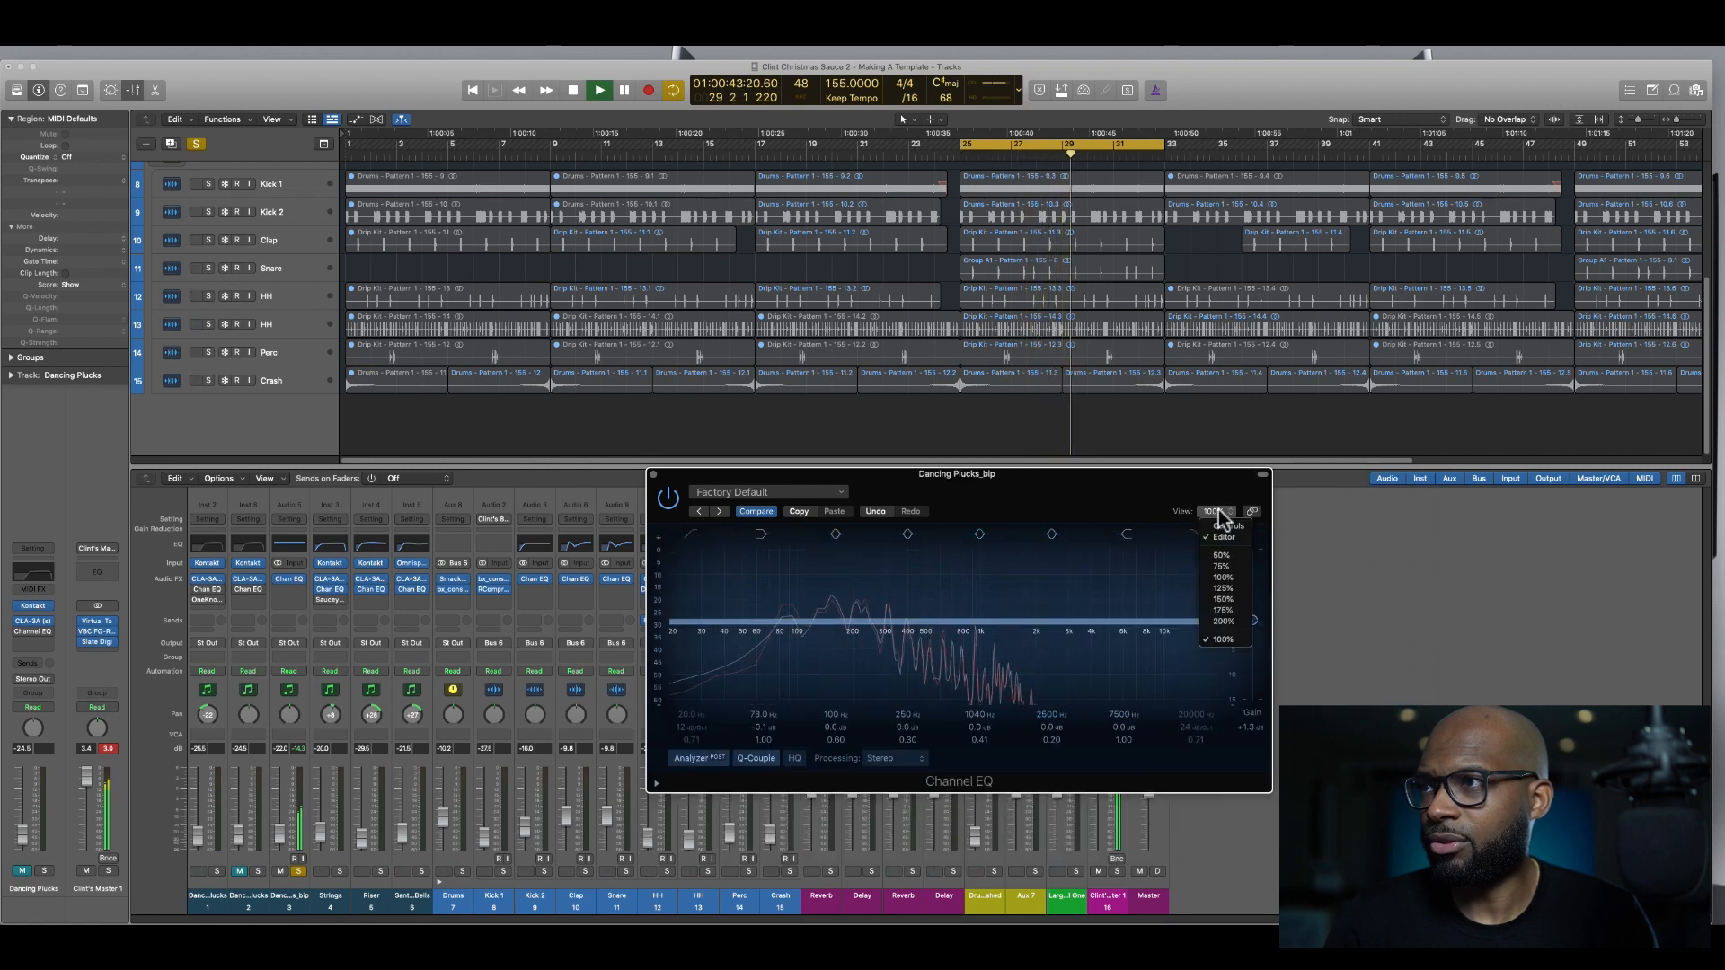
{"action": "left_click", "coordinate": [1224, 622]}
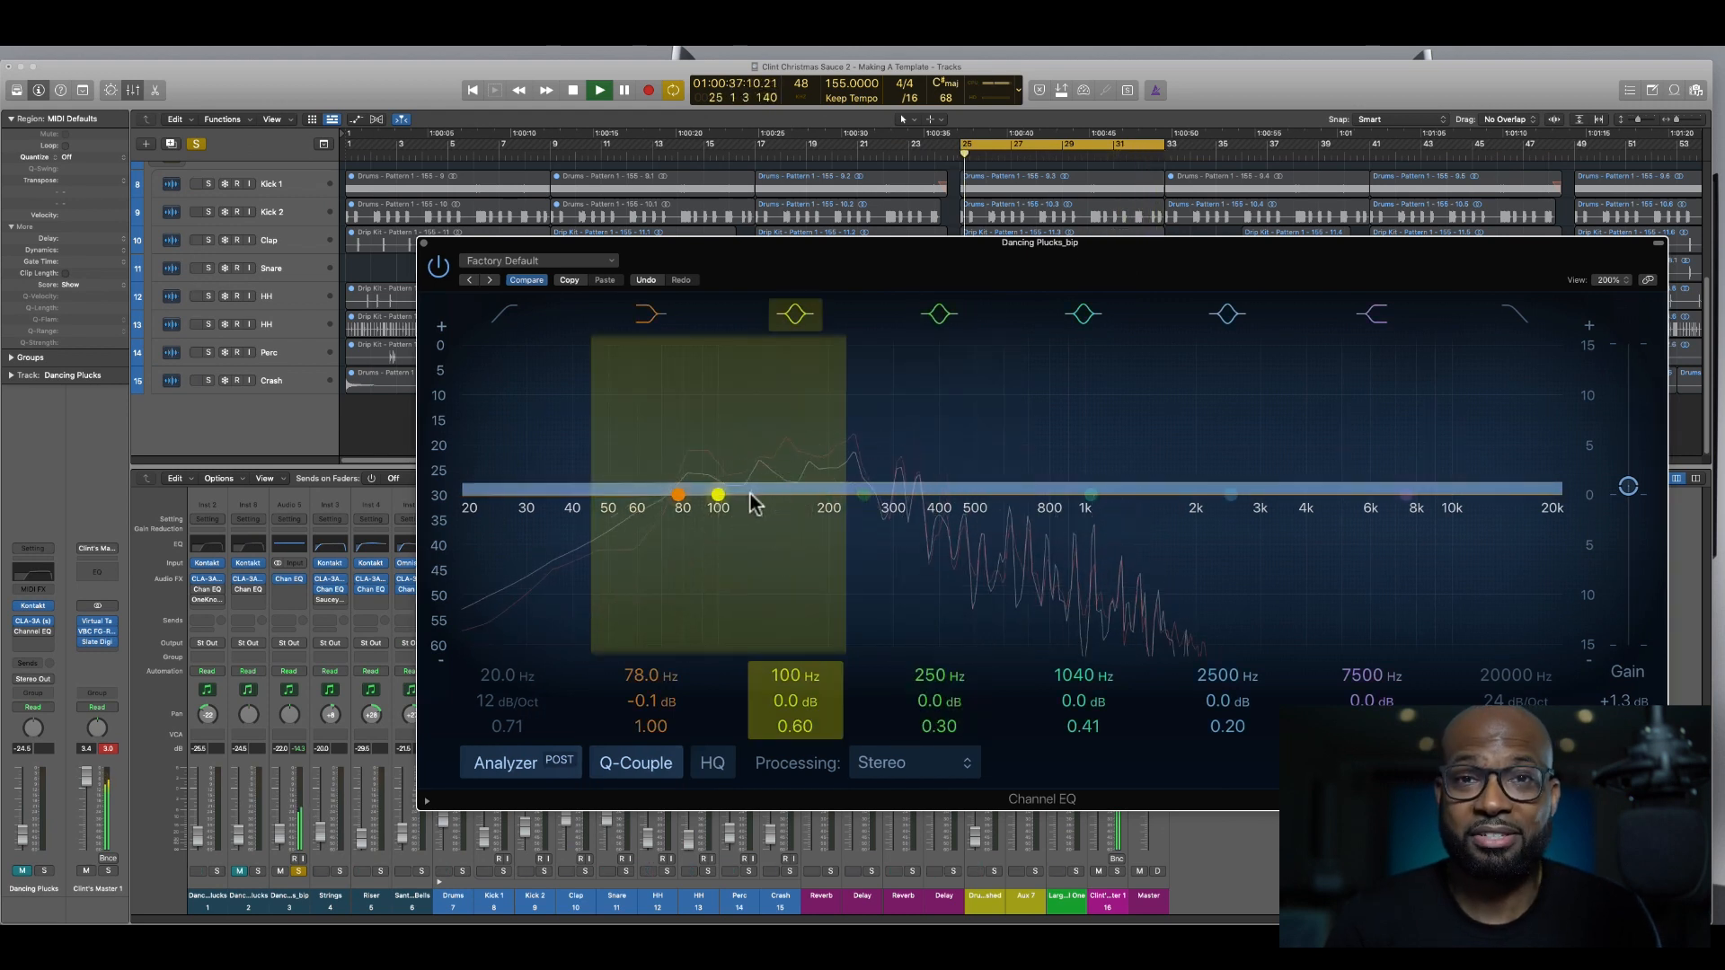
{"action": "left_click", "coordinate": [1609, 280]}
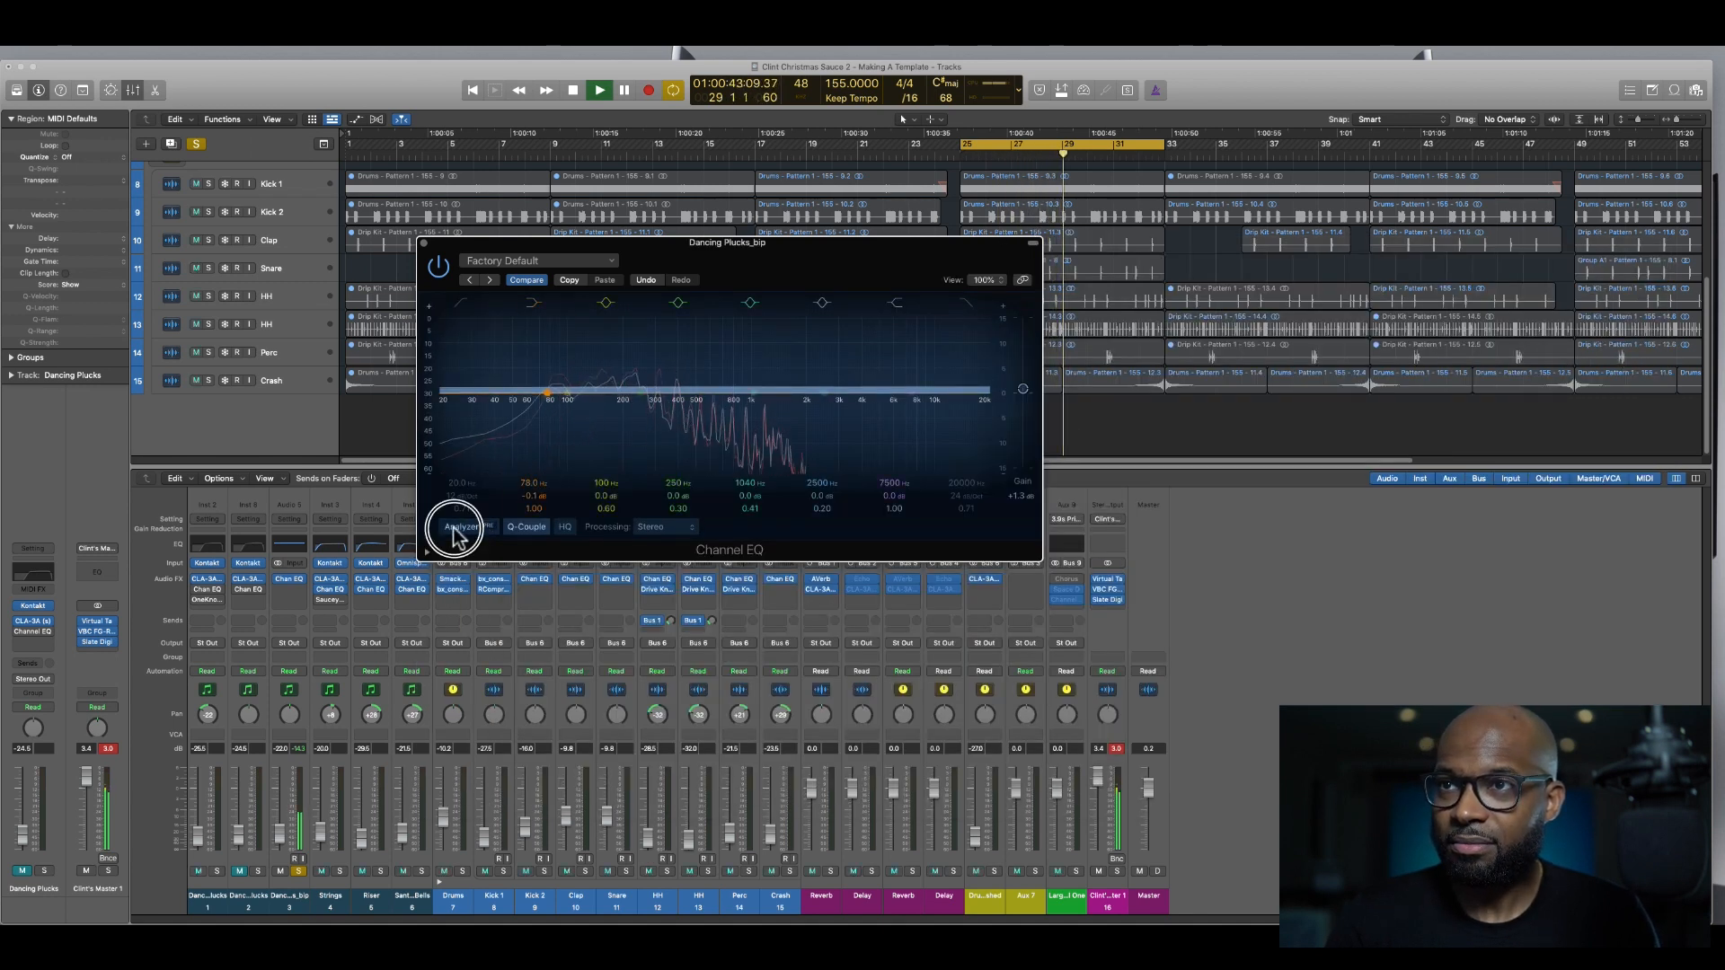
Turn on HQ processing and review the Processing modes, keeping Stereo
{"action": "left_click", "coordinate": [455, 526]}
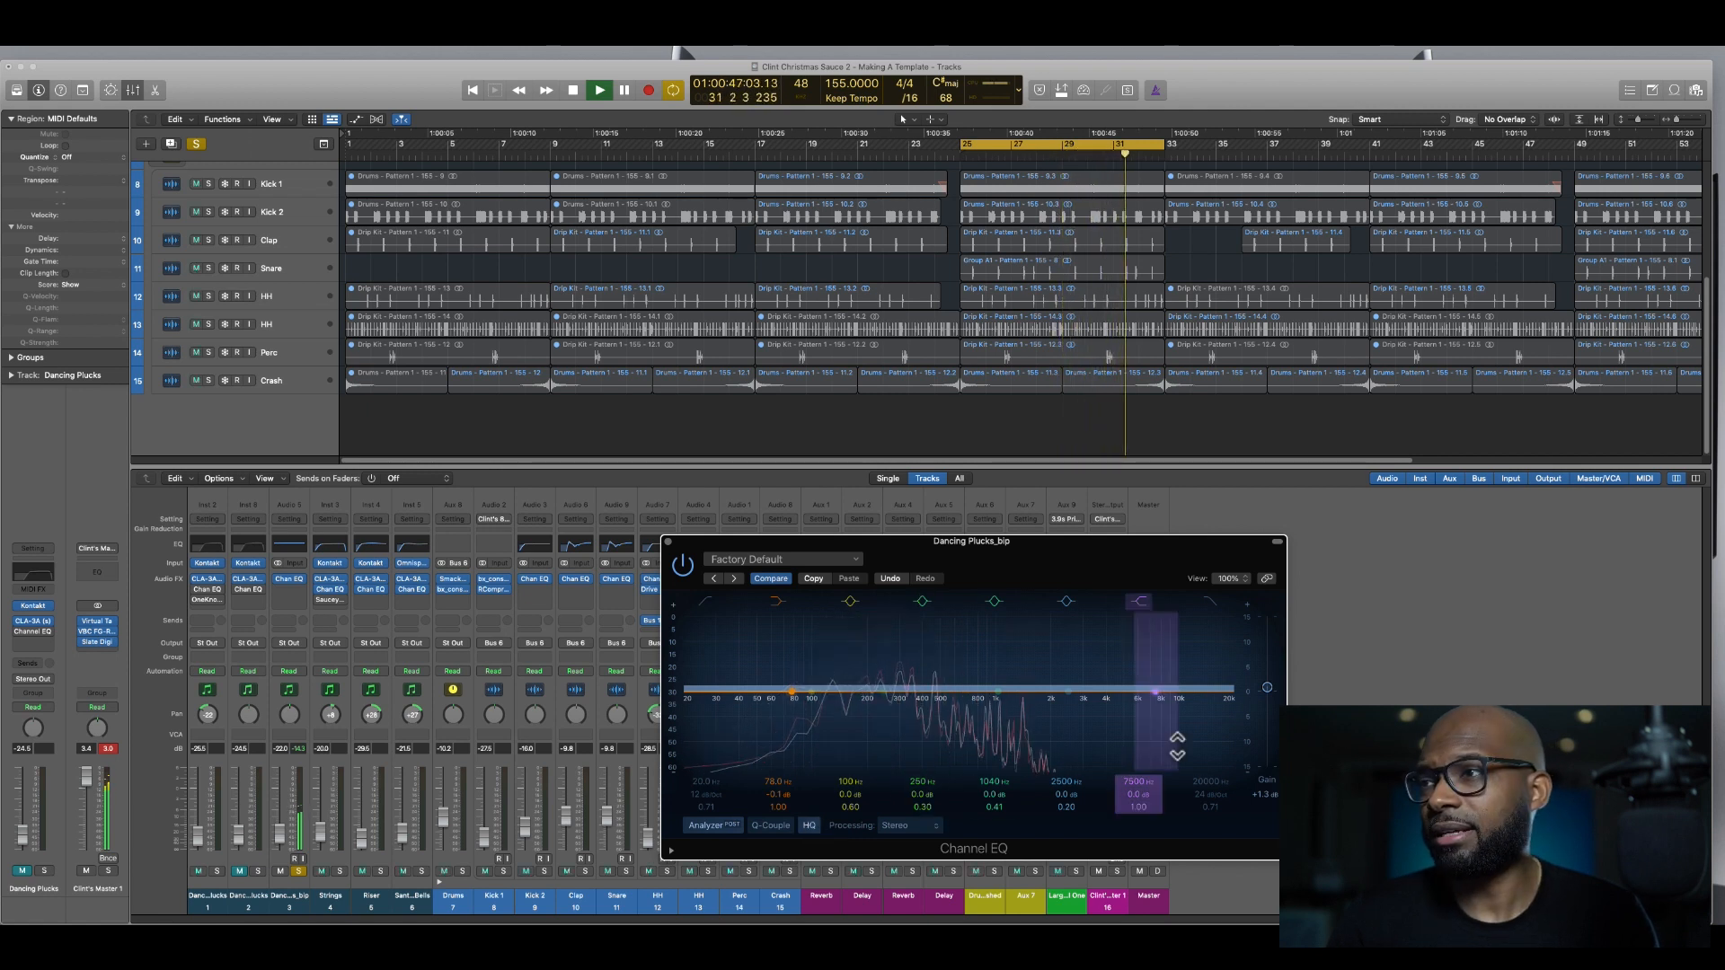
{"action": "left_click", "coordinate": [911, 827]}
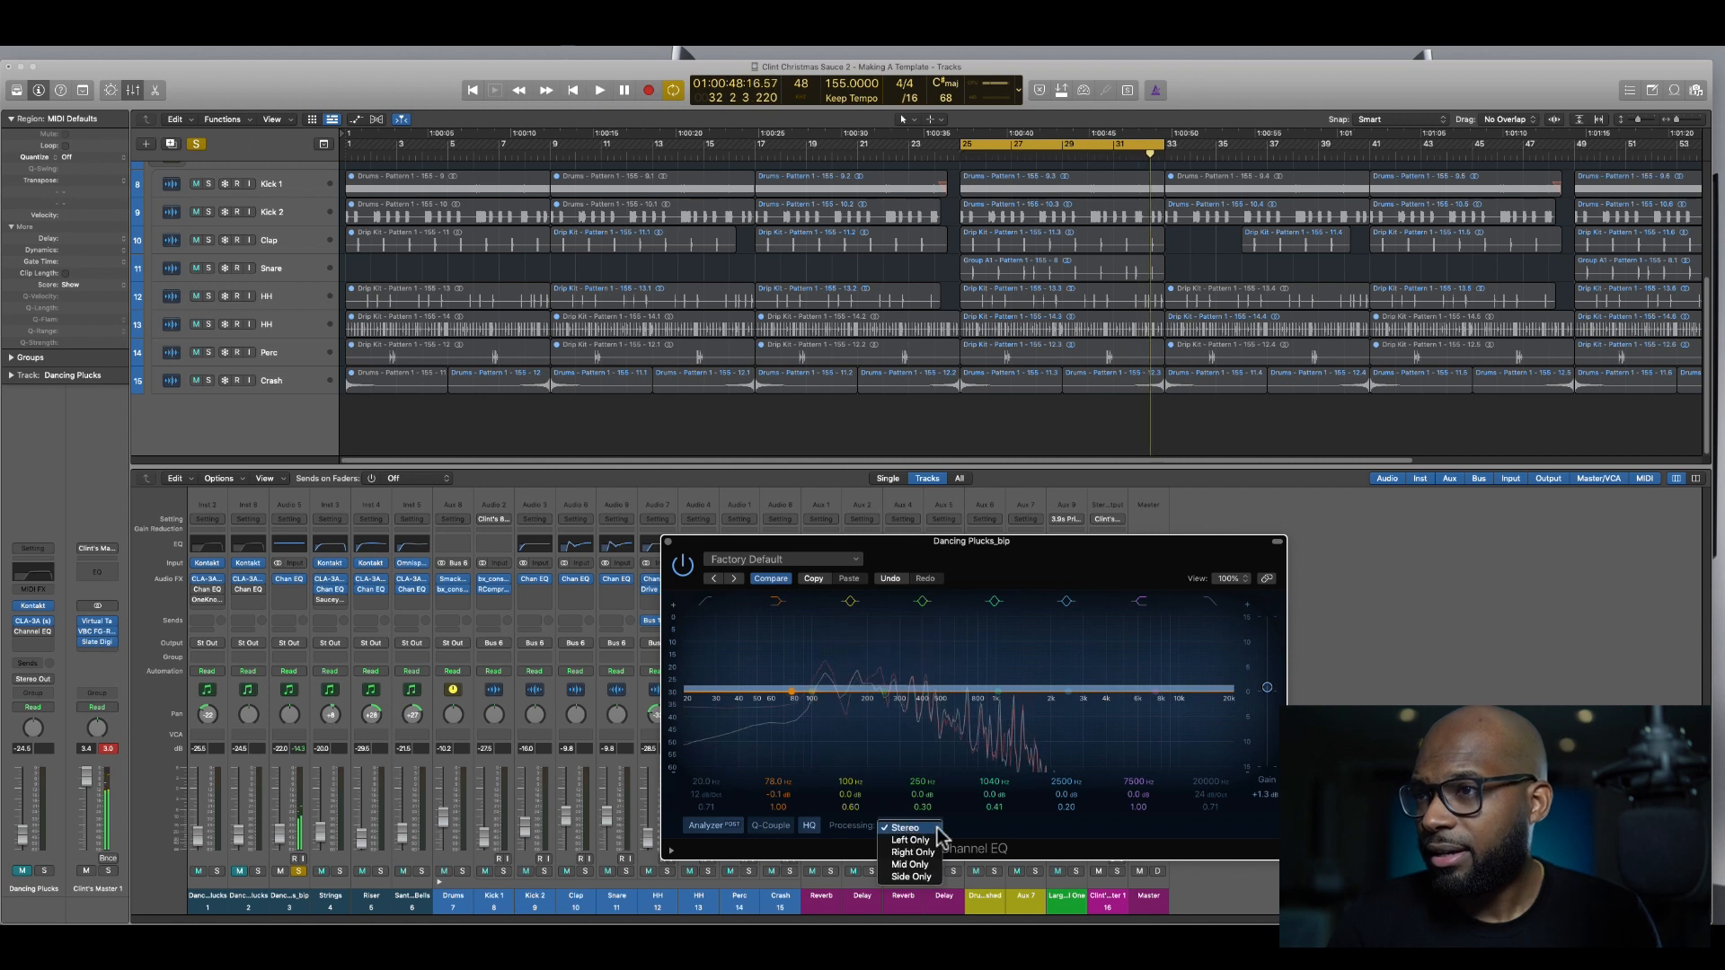
{"action": "mouse_move", "coordinate": [911, 853]}
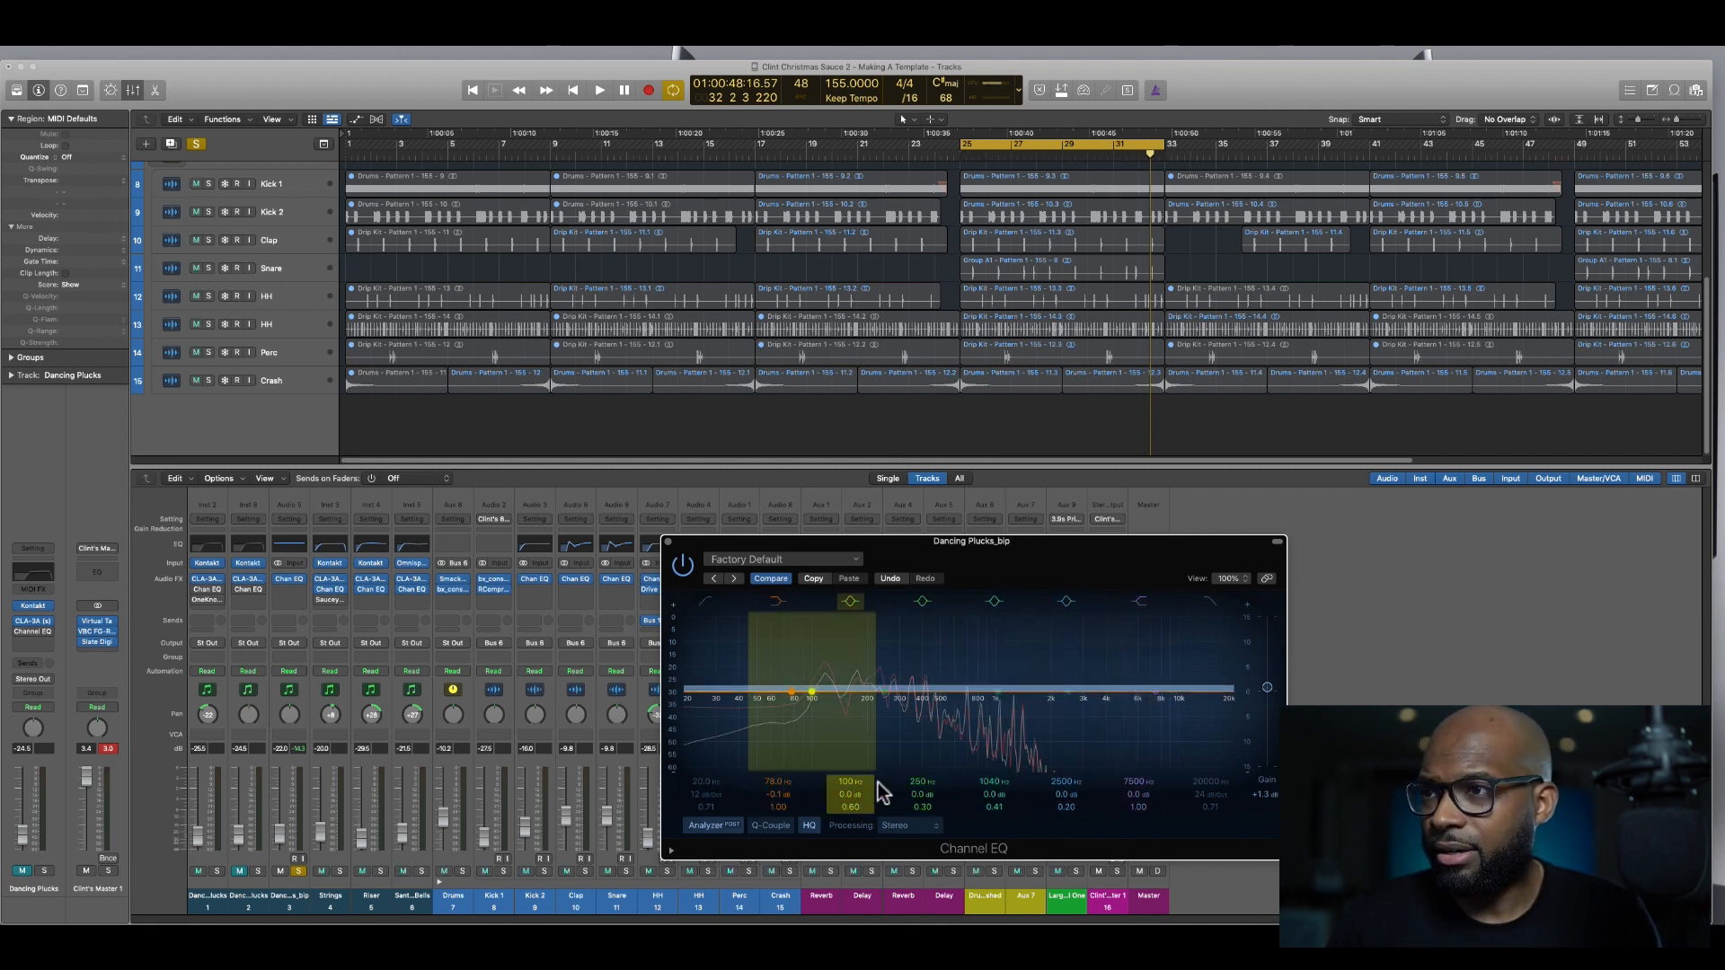
Adjust the low shelf band's gain and Q fields so it sits near 74.5 Hz
{"action": "left_click", "coordinate": [921, 601]}
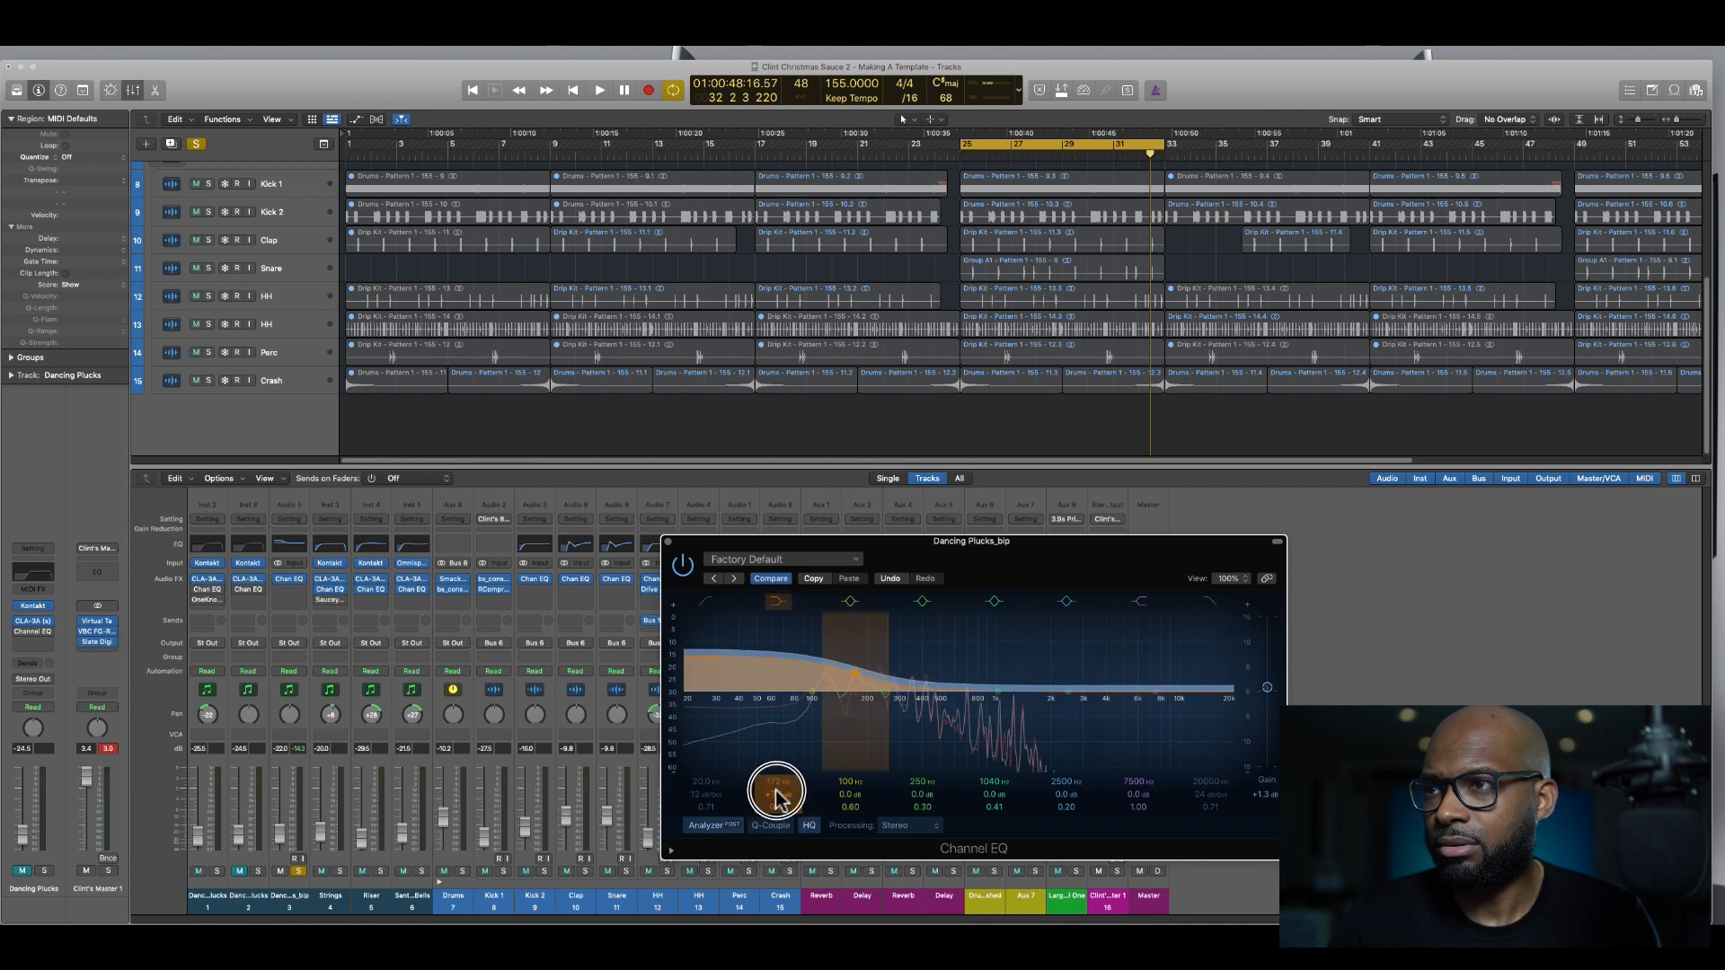
{"action": "left_click_drag", "start_coordinate": [778, 792], "coordinate": [778, 814]}
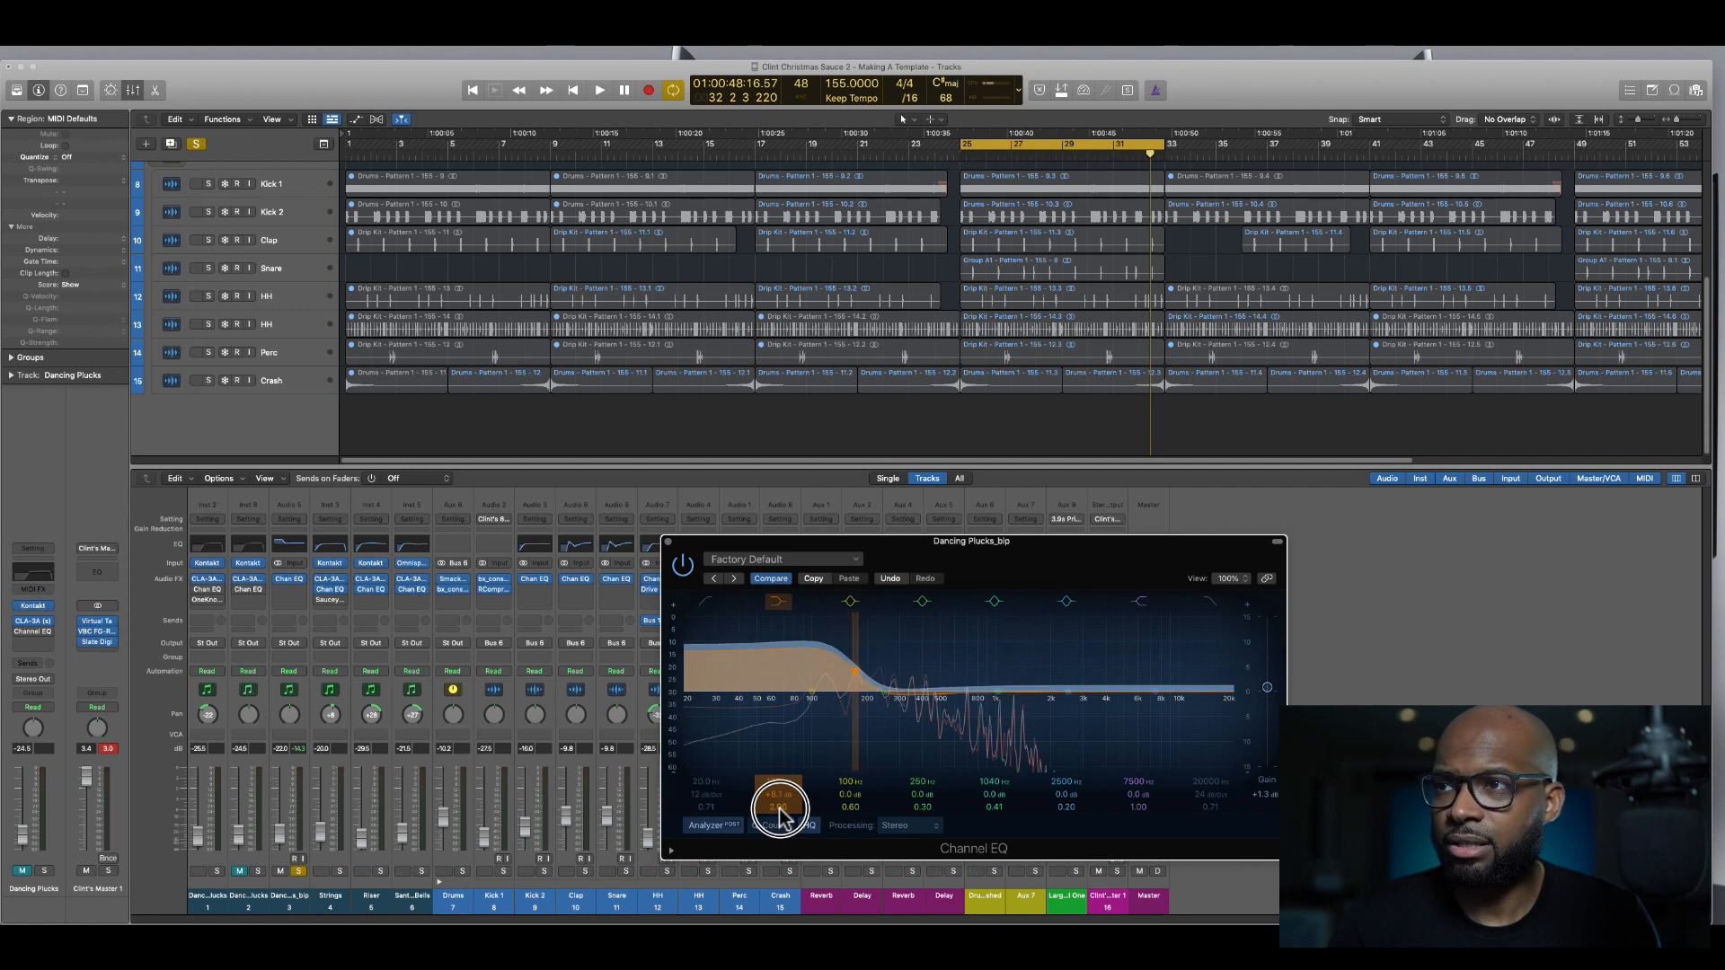
{"action": "left_click_drag", "start_coordinate": [781, 809], "coordinate": [798, 787]}
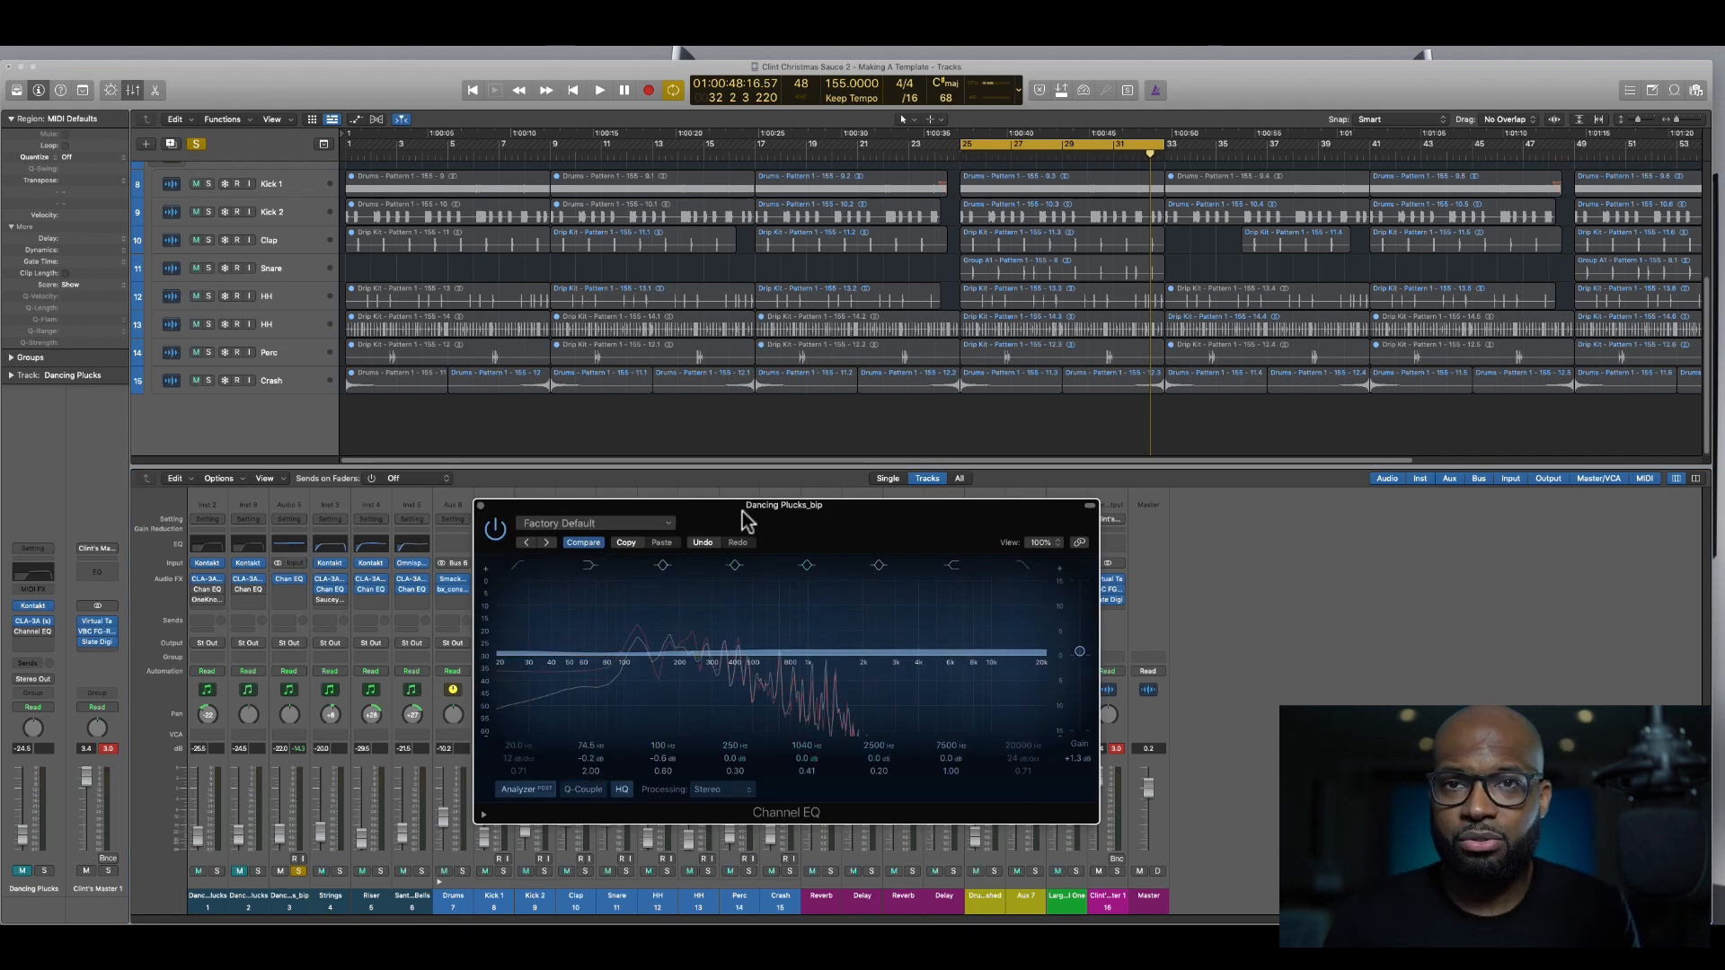
Move the Channel EQ window aside and close it
{"action": "left_click_drag", "start_coordinate": [783, 505], "coordinate": [898, 510]}
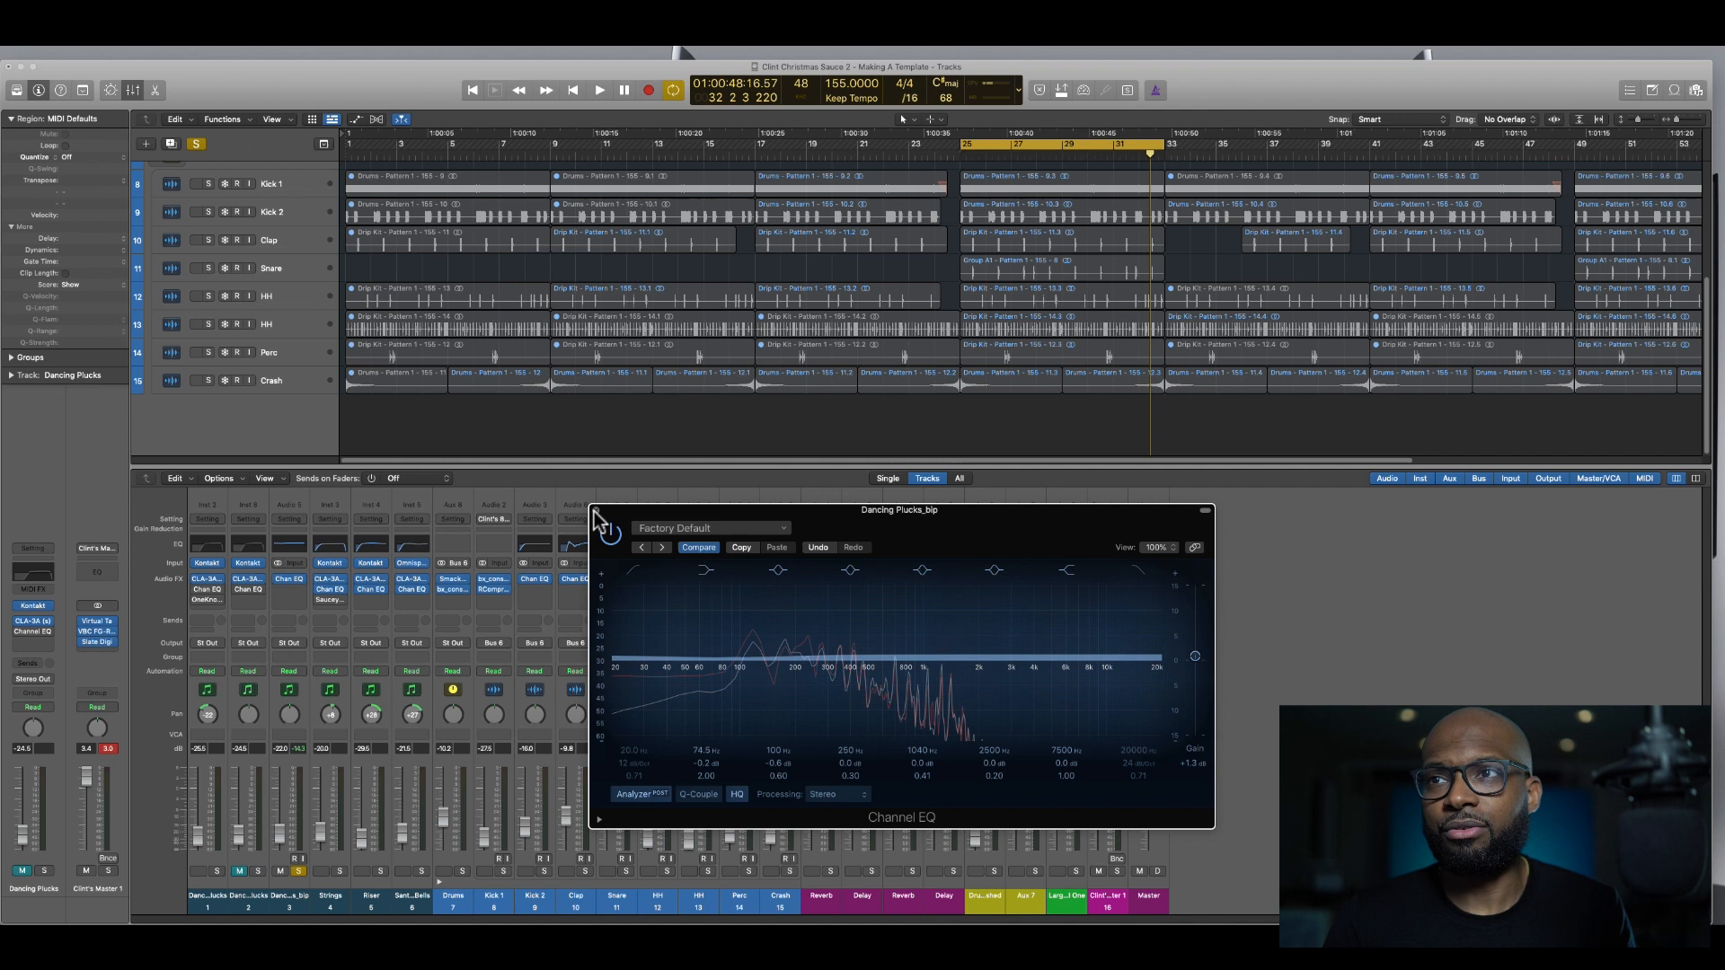
{"action": "left_click", "coordinate": [289, 579]}
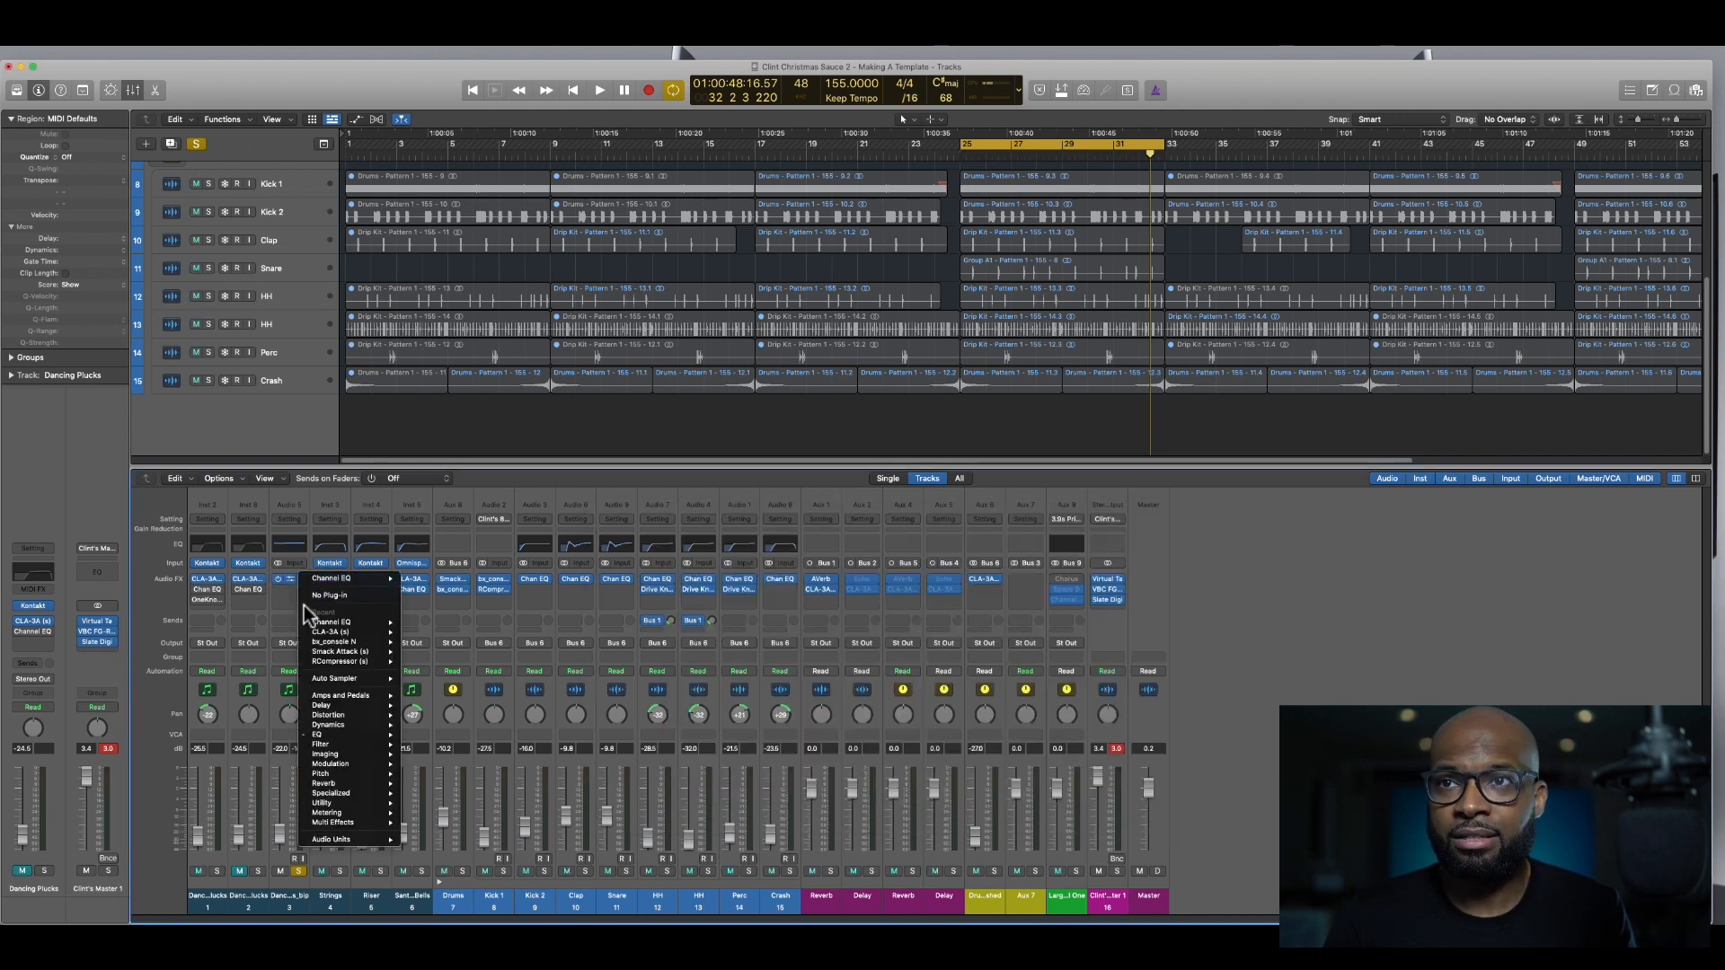